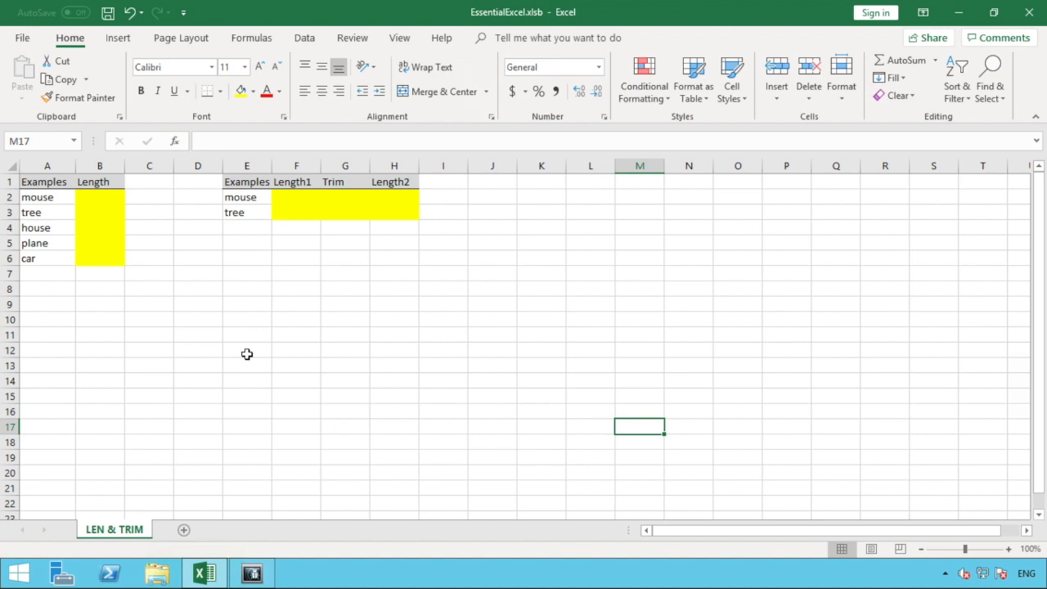
- Enter =LEN(A2) in B2 so it returns 5 for 'mouse', then check the formula
{"action": "left_click", "coordinate": [100, 197]}
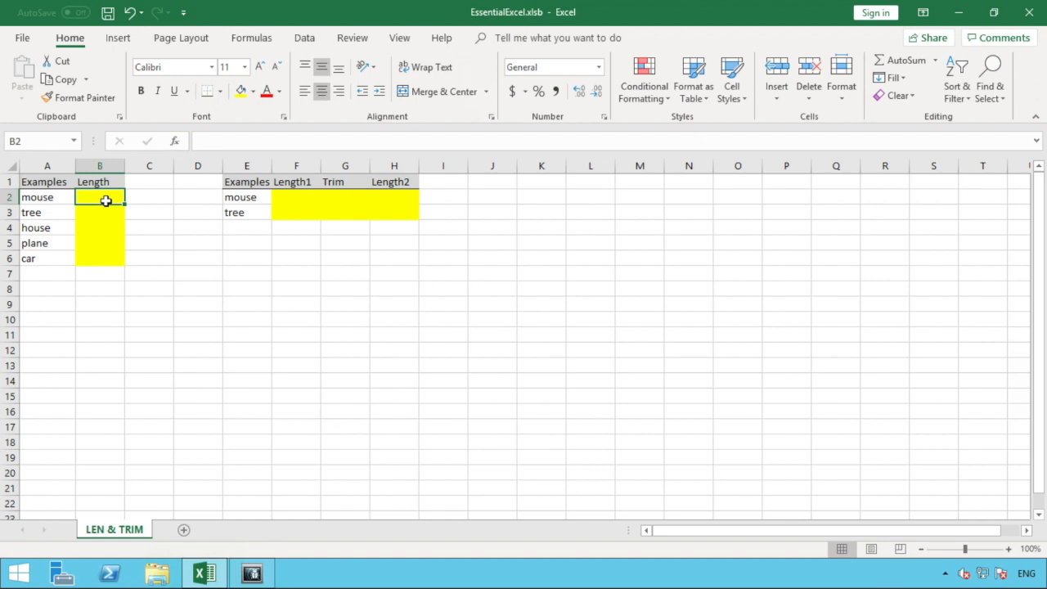
{"action": "type", "text": "="}
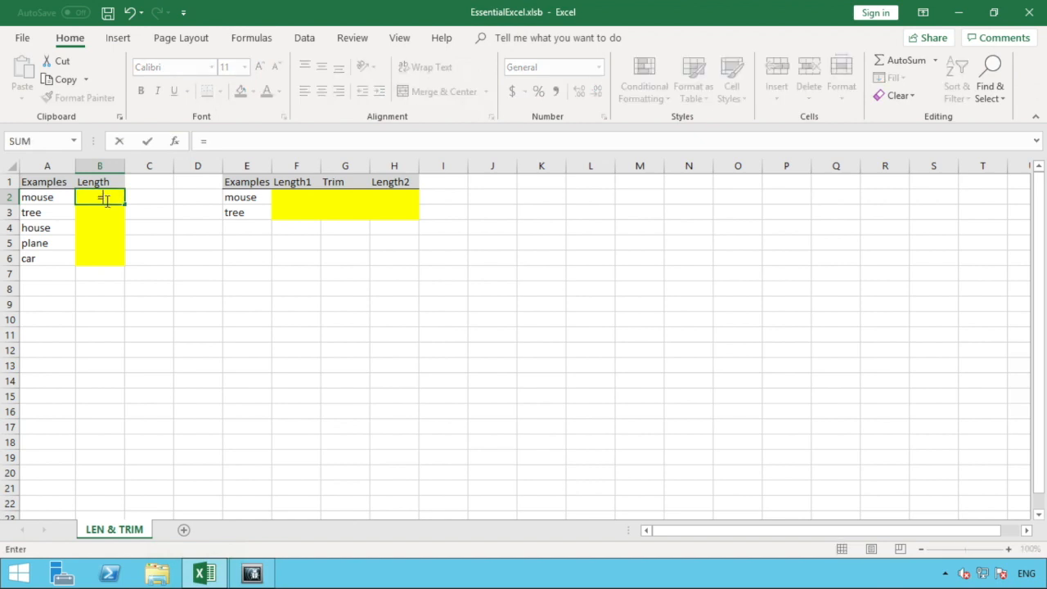
{"action": "type", "text": "LEN"}
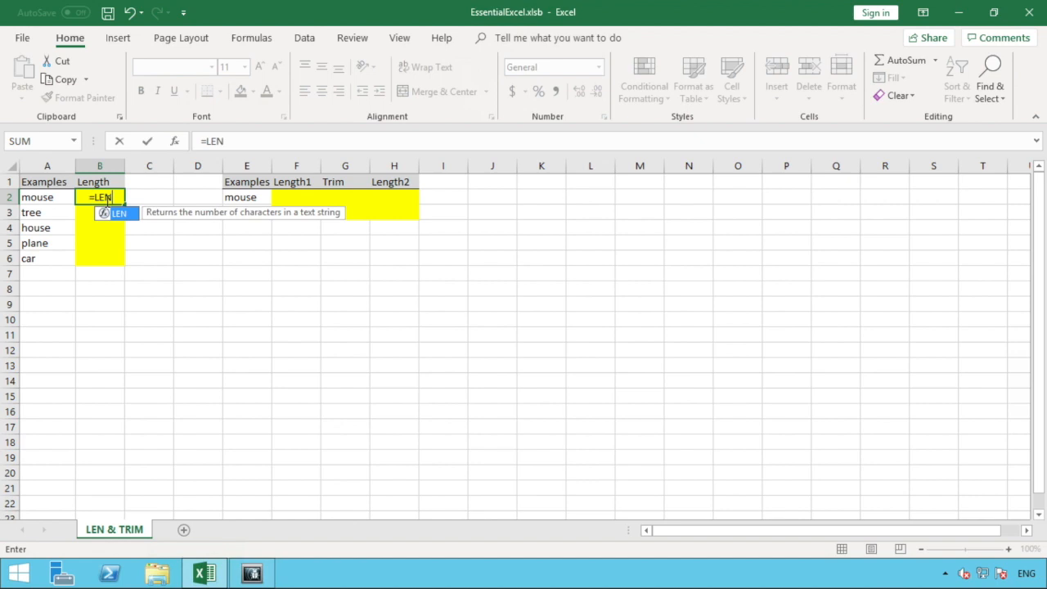
{"action": "type", "text": "("}
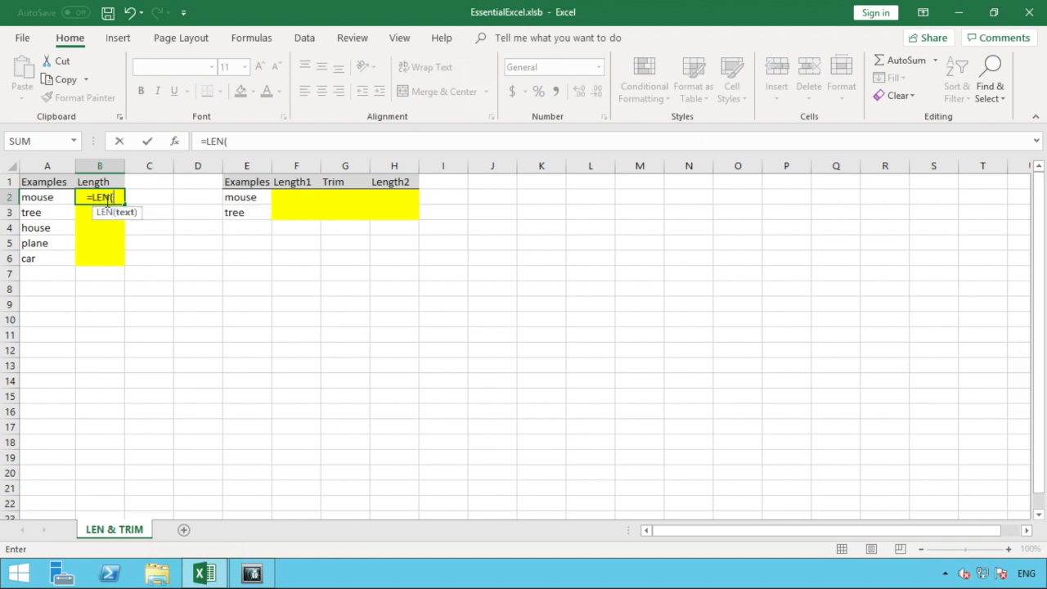
{"action": "mouse_move", "coordinate": [46, 197]}
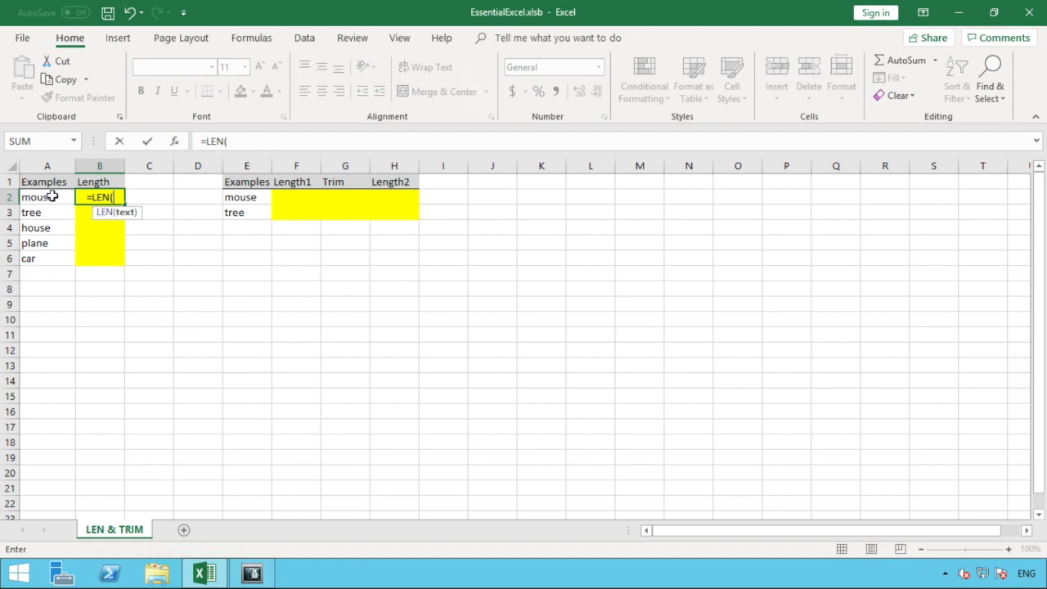
{"action": "left_click", "coordinate": [39, 196]}
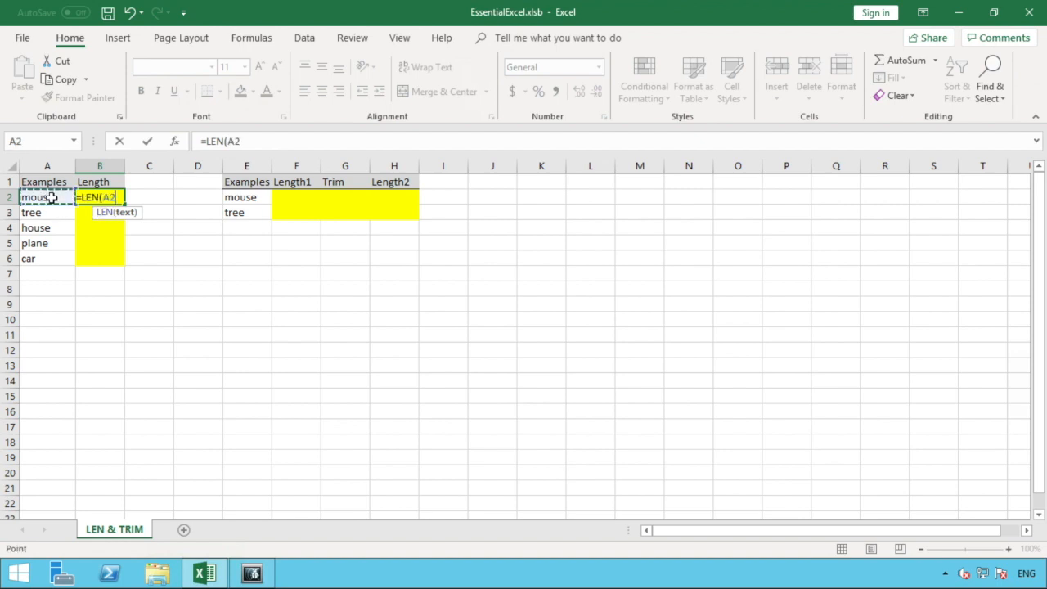
{"action": "type", "text": ")"}
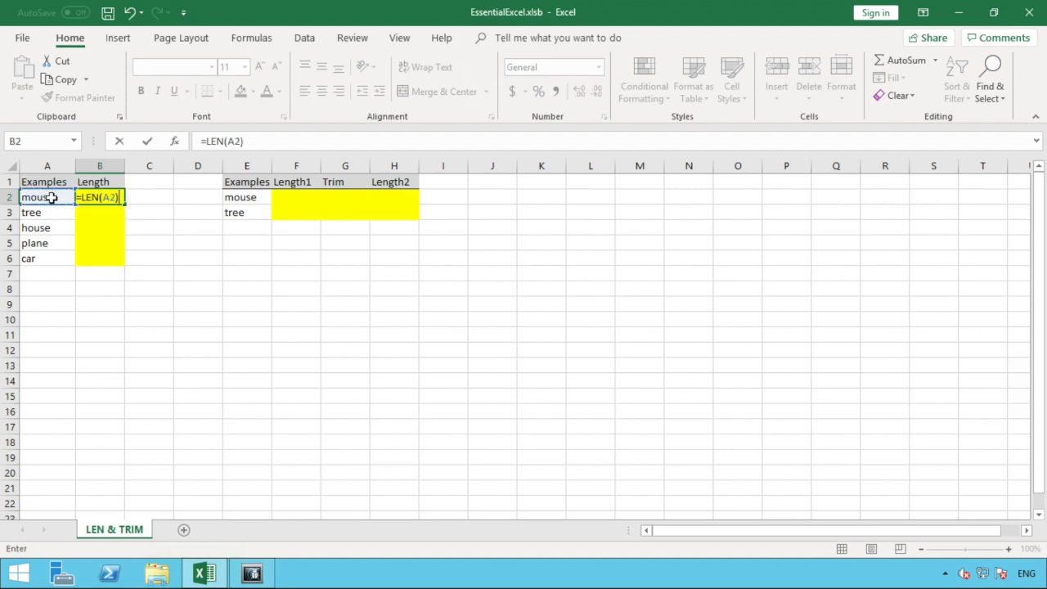
{"action": "key", "text": "Enter"}
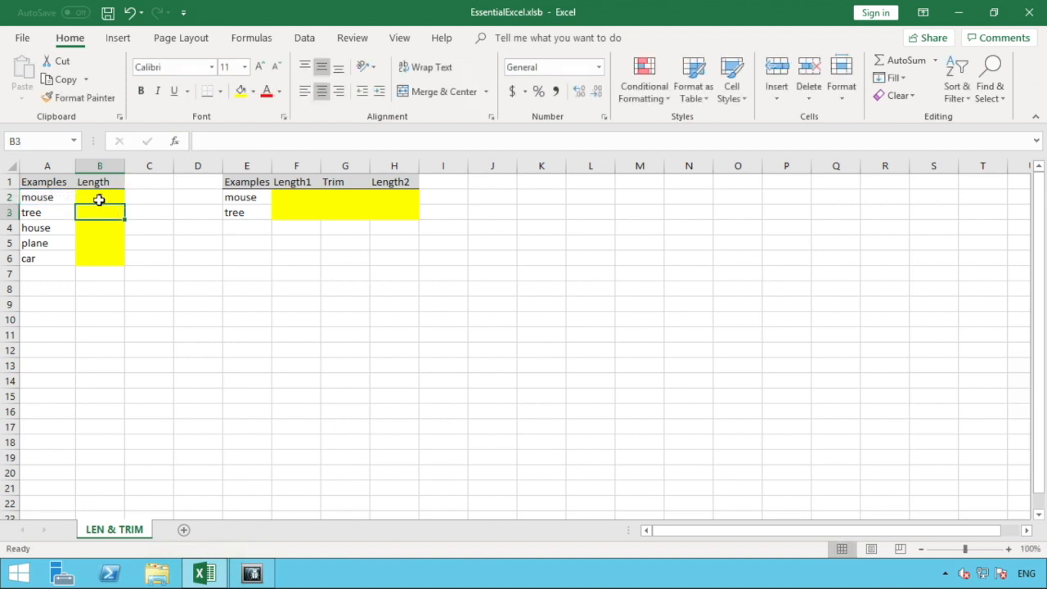
{"action": "left_click", "coordinate": [99, 197]}
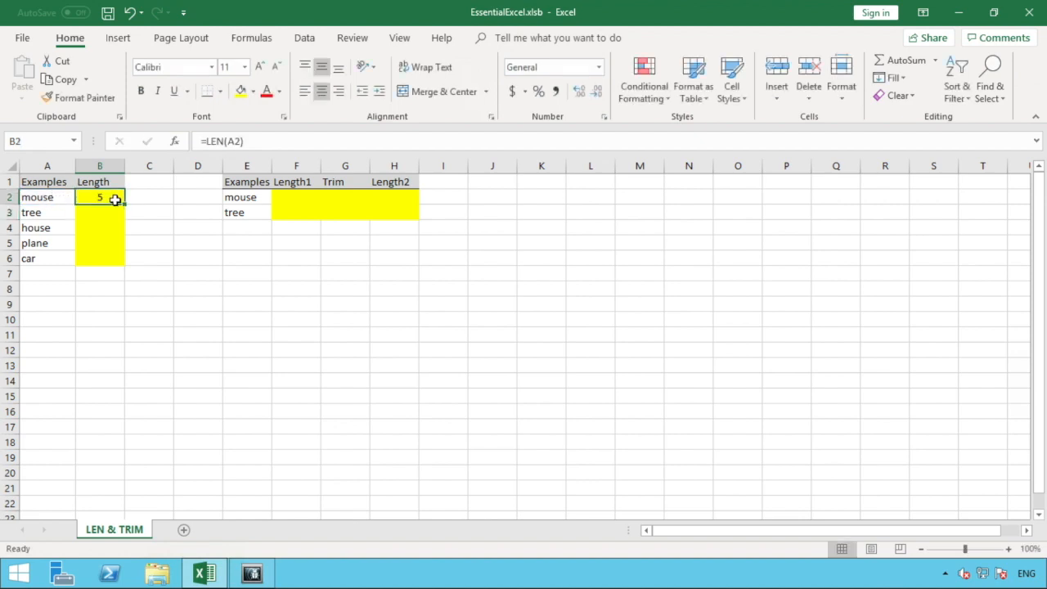
{"action": "mouse_move", "coordinate": [64, 197]}
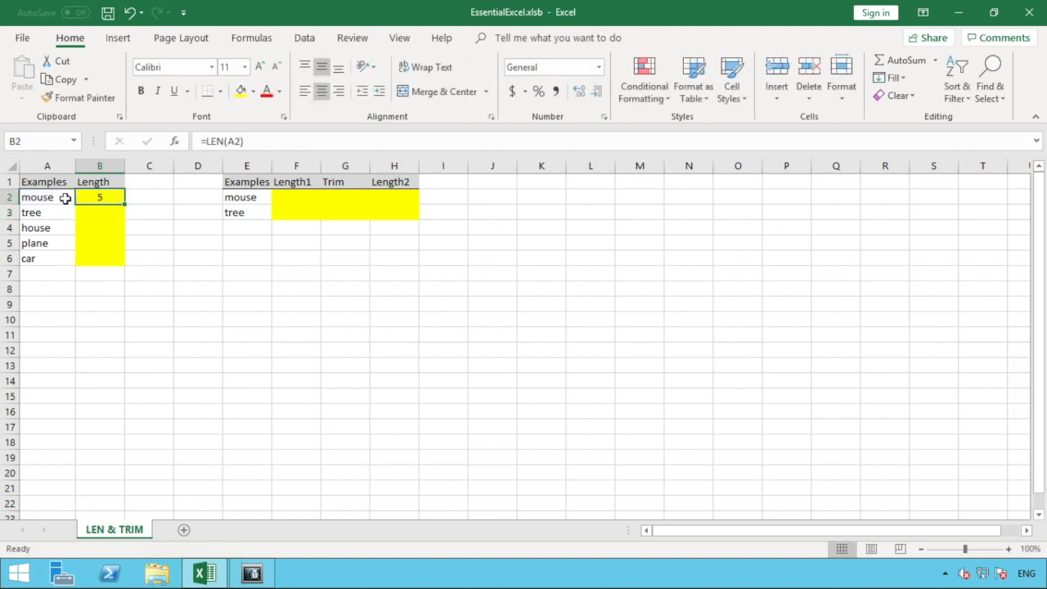
{"action": "left_click", "coordinate": [47, 198]}
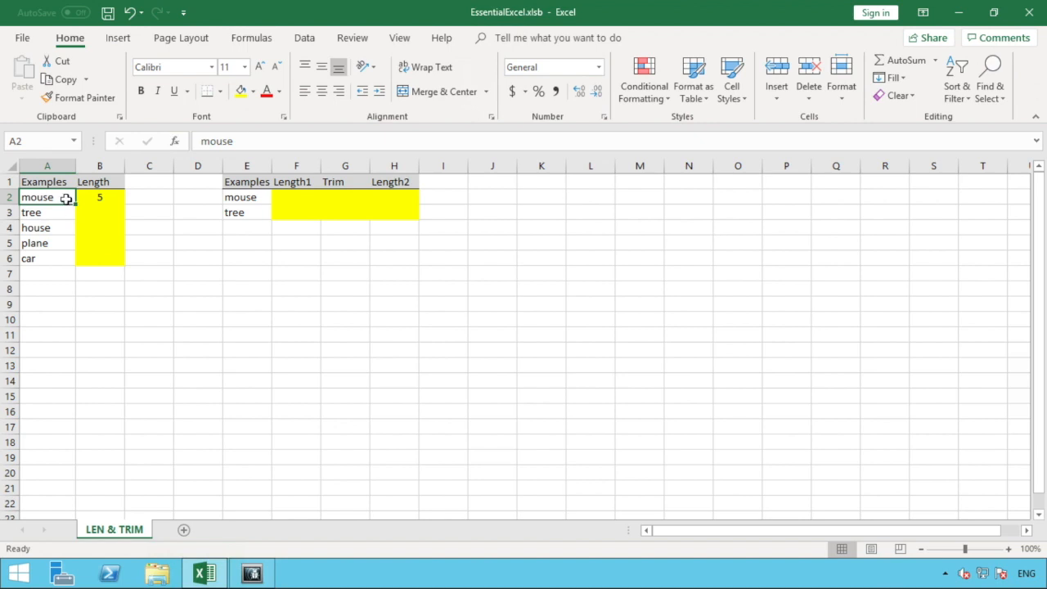
- Copy B2's LEN formula down column B and verify B6 returns 3 for 'car'
{"action": "left_click", "coordinate": [99, 197]}
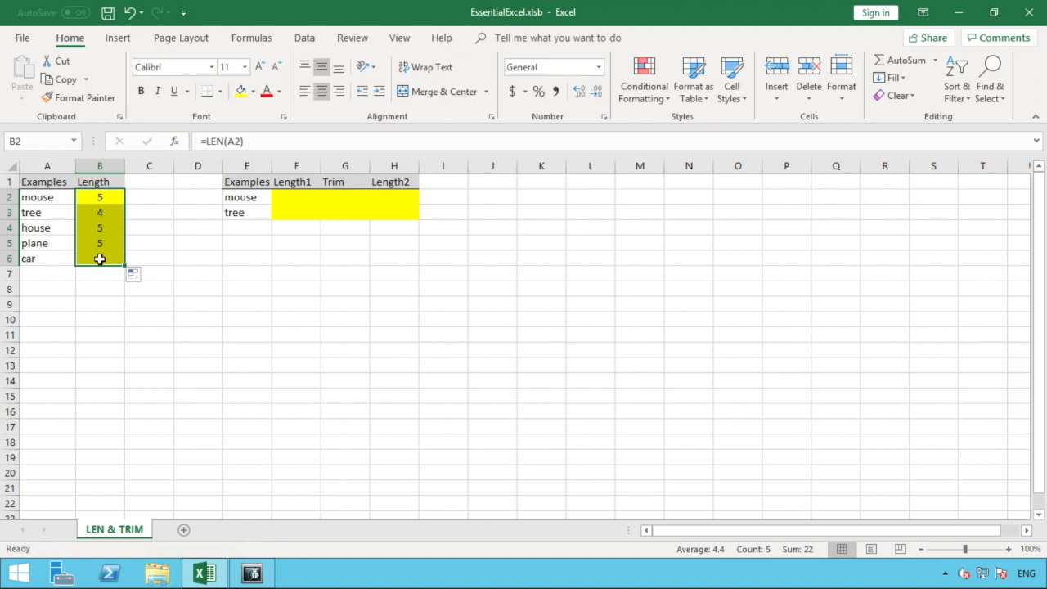
{"action": "left_click", "coordinate": [47, 259]}
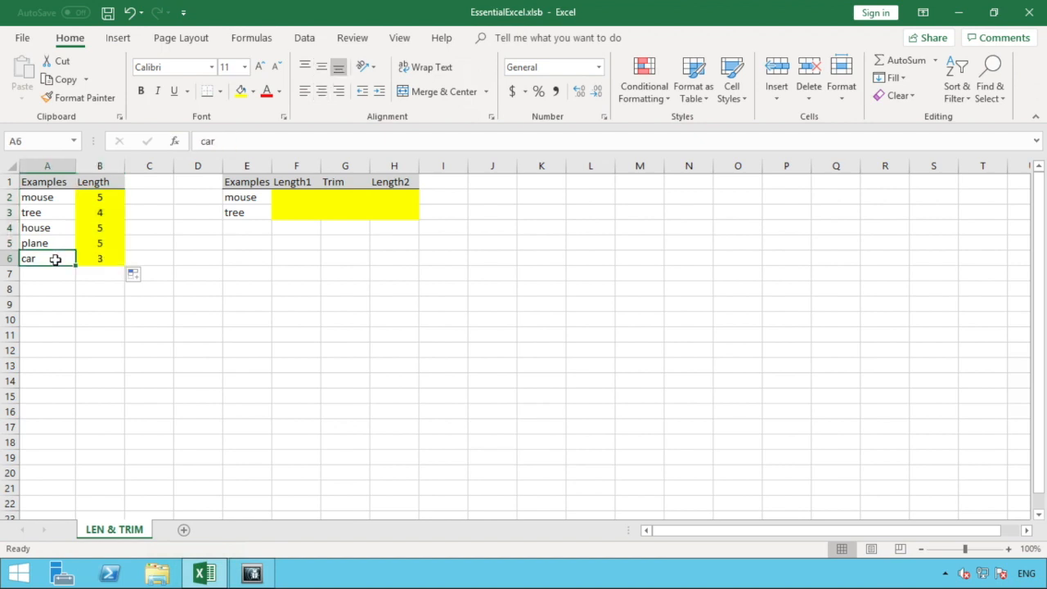
{"action": "left_click", "coordinate": [100, 258]}
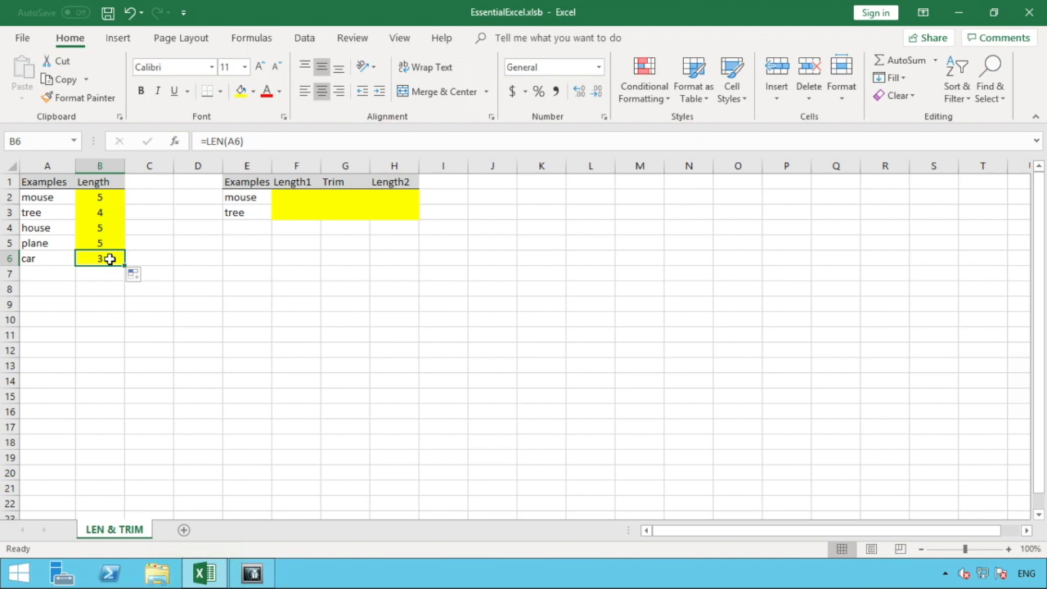
{"action": "mouse_move", "coordinate": [259, 213]}
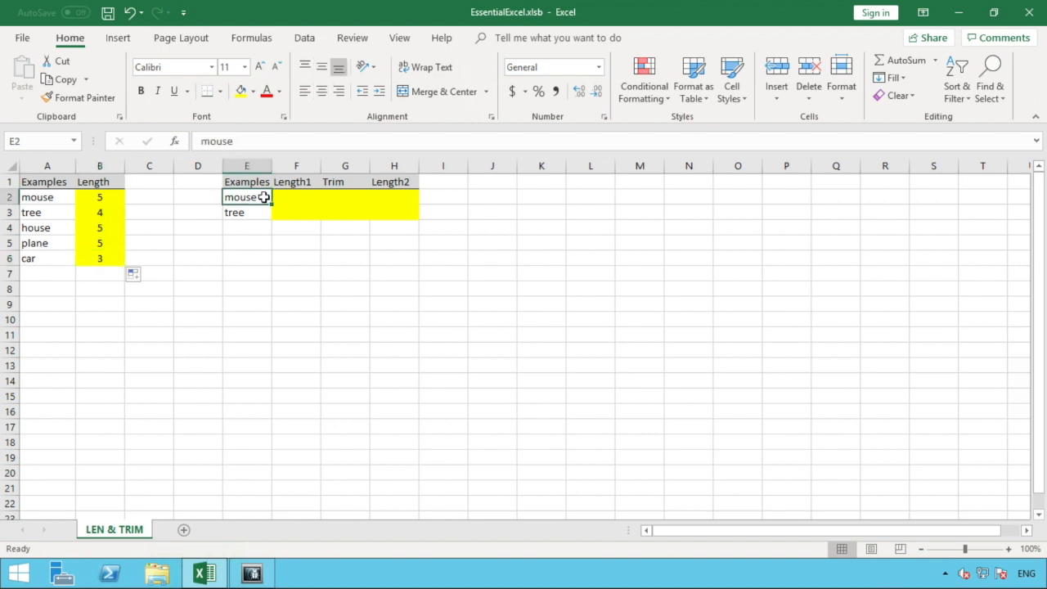
{"action": "mouse_move", "coordinate": [117, 205]}
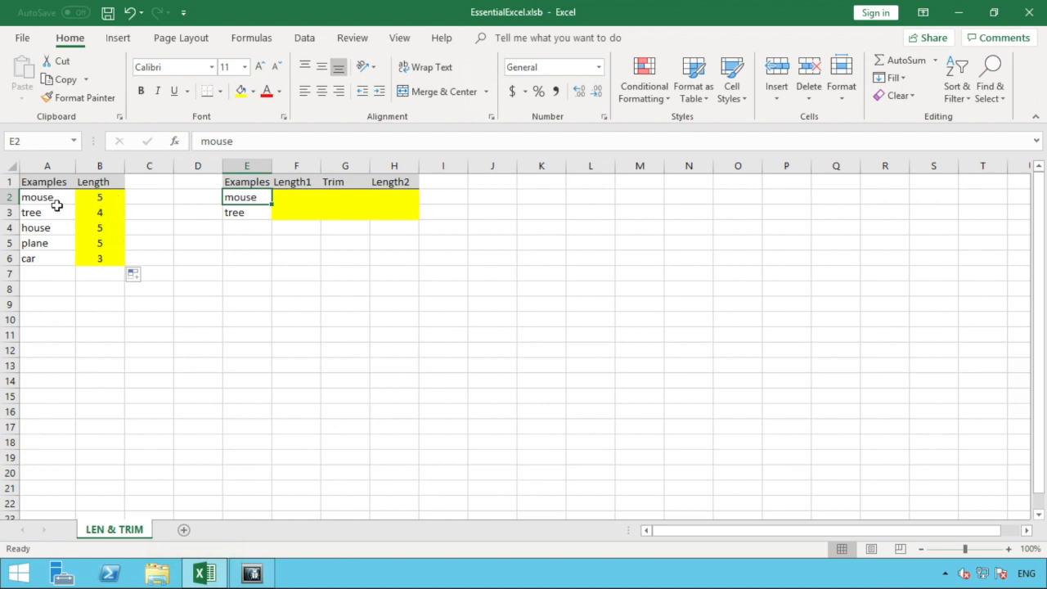
{"action": "mouse_move", "coordinate": [253, 216]}
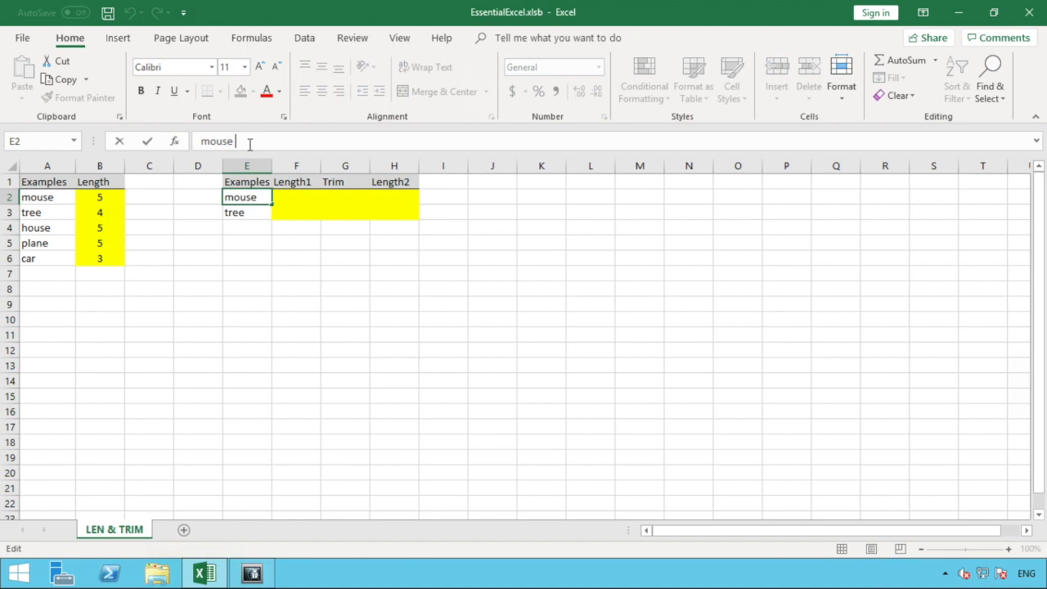
{"action": "key", "text": "Enter"}
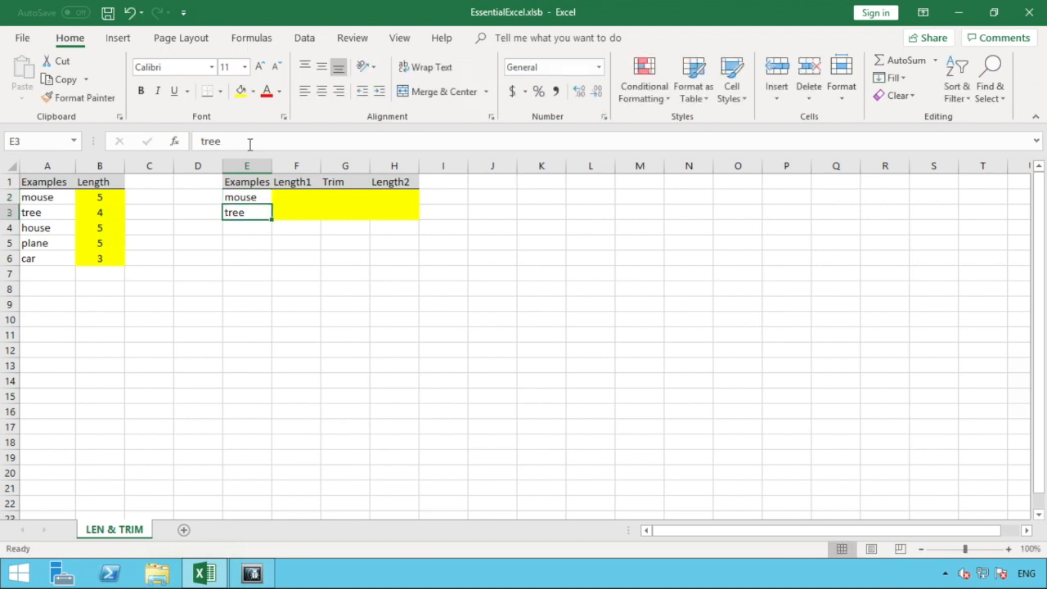
{"action": "left_click", "coordinate": [246, 196]}
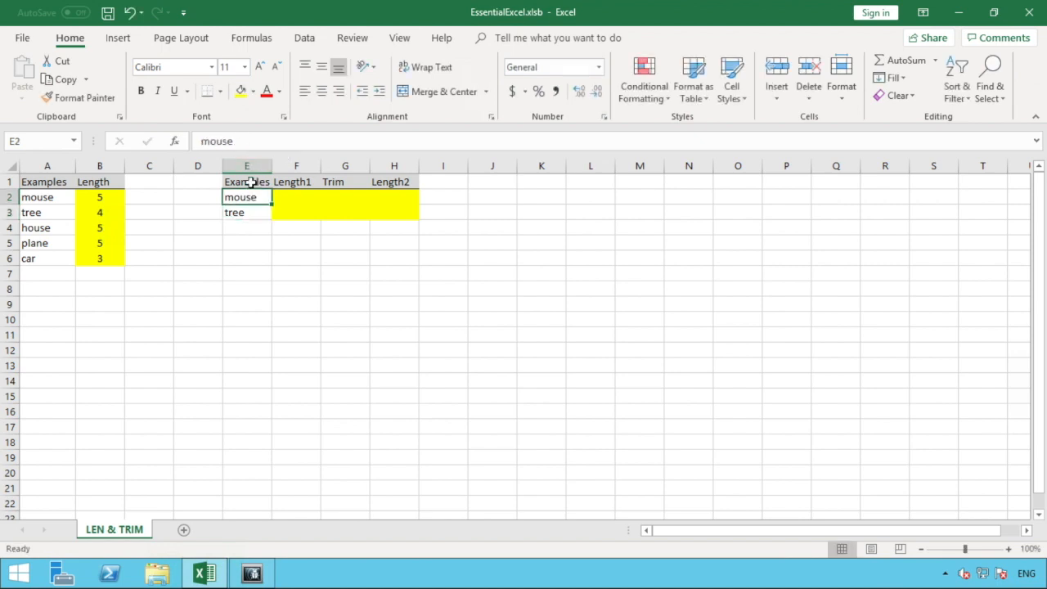
{"action": "mouse_move", "coordinate": [293, 196]}
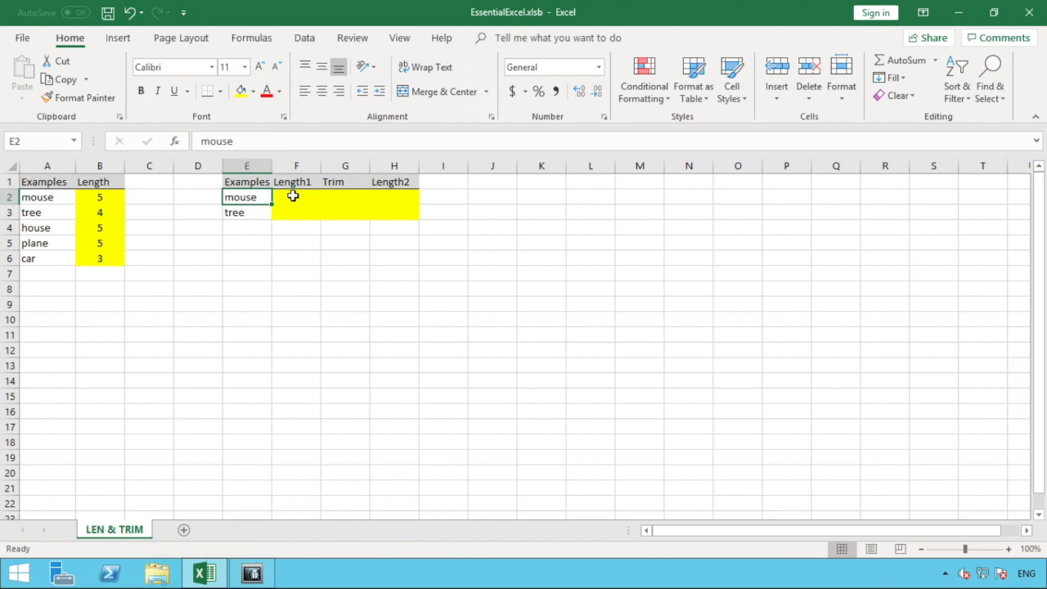
{"action": "left_click", "coordinate": [295, 197]}
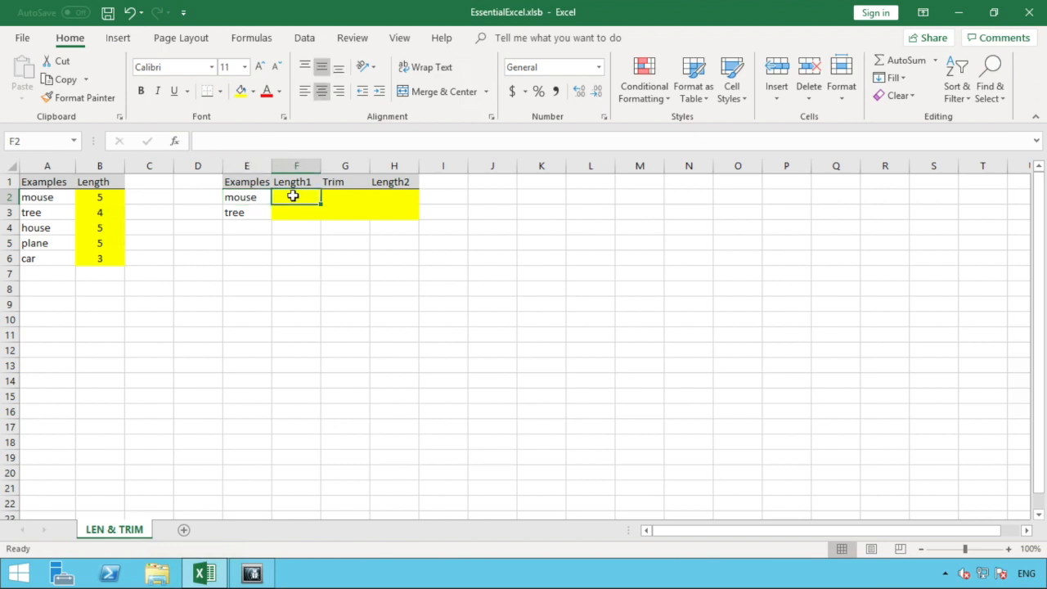
{"action": "type", "text": "="}
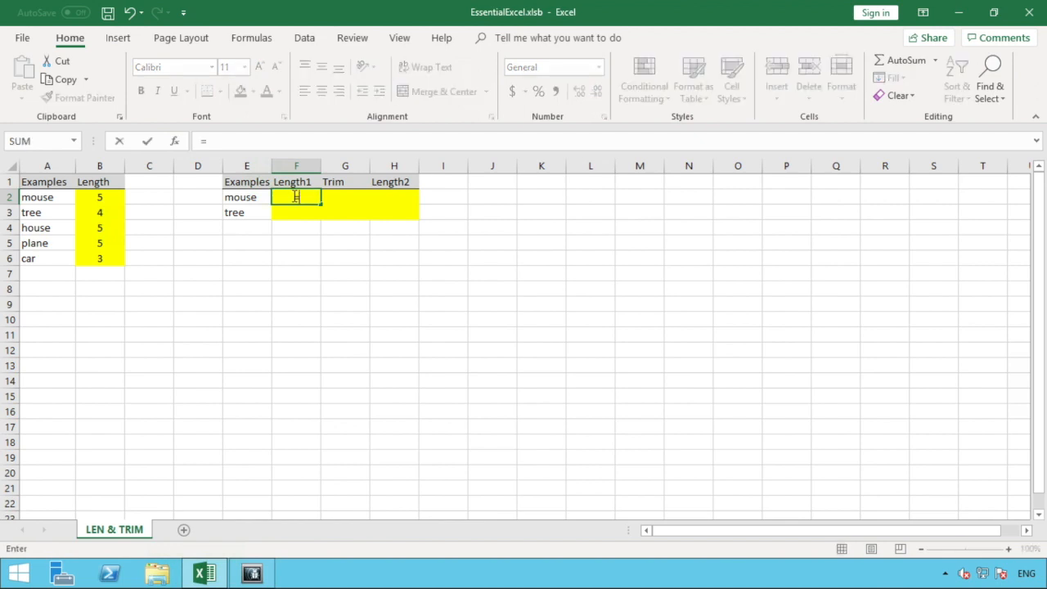
{"action": "type", "text": "=len("}
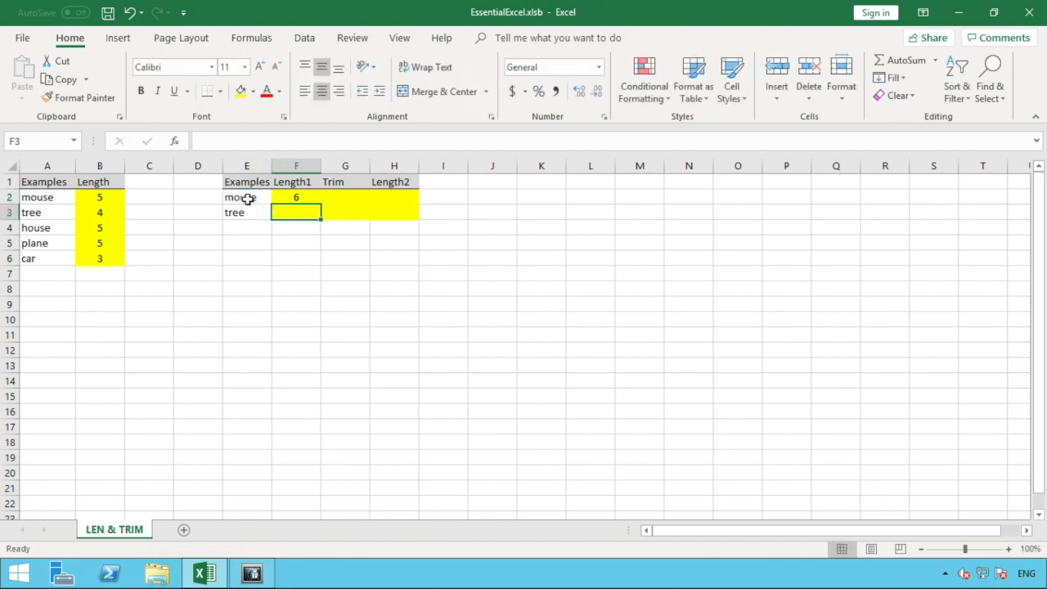
{"action": "left_click", "coordinate": [295, 197]}
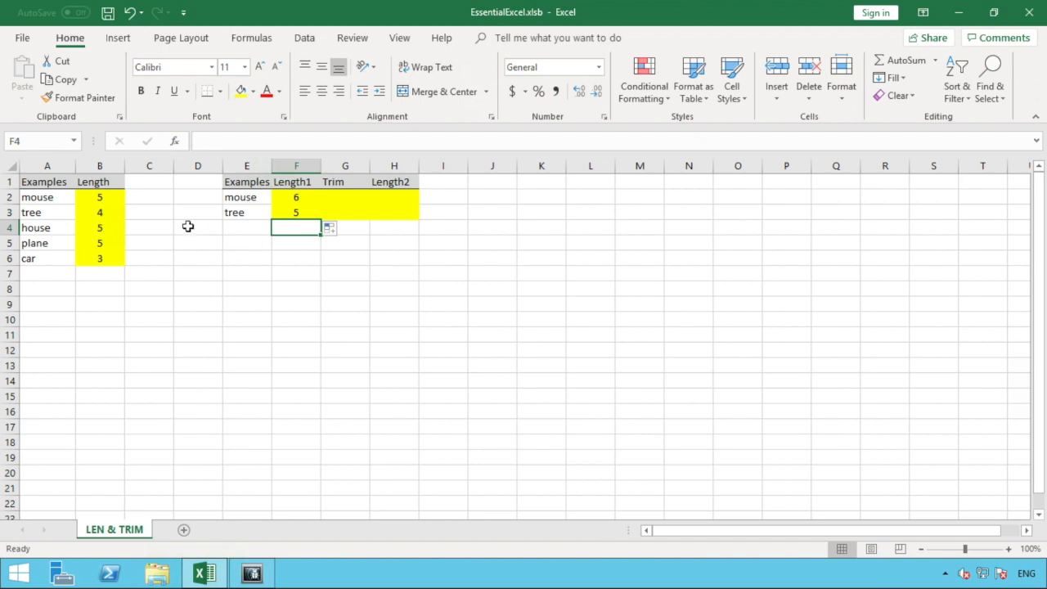
{"action": "mouse_move", "coordinate": [116, 196]}
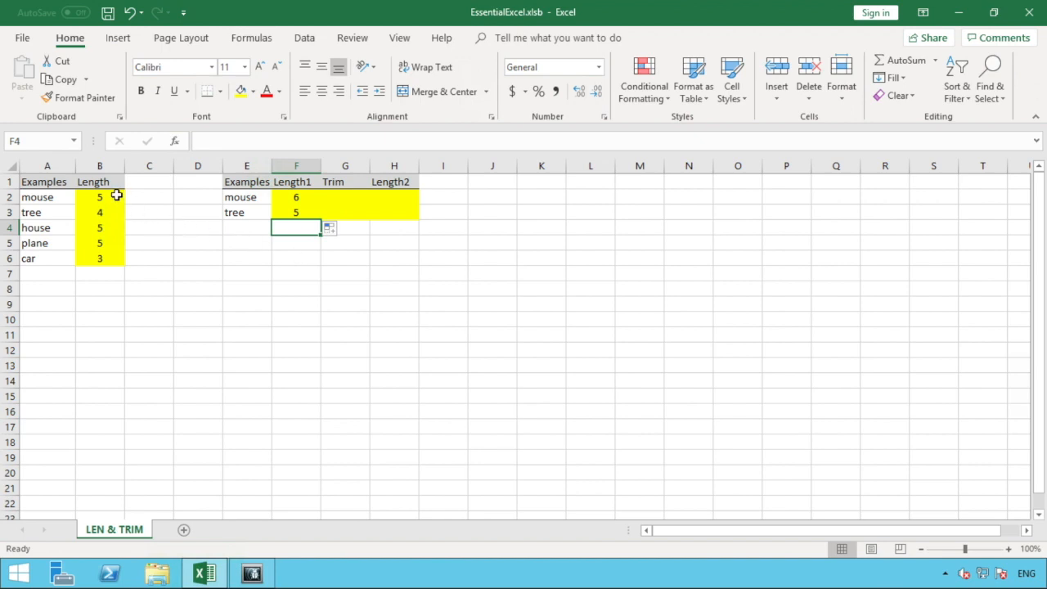
{"action": "mouse_move", "coordinate": [111, 197]}
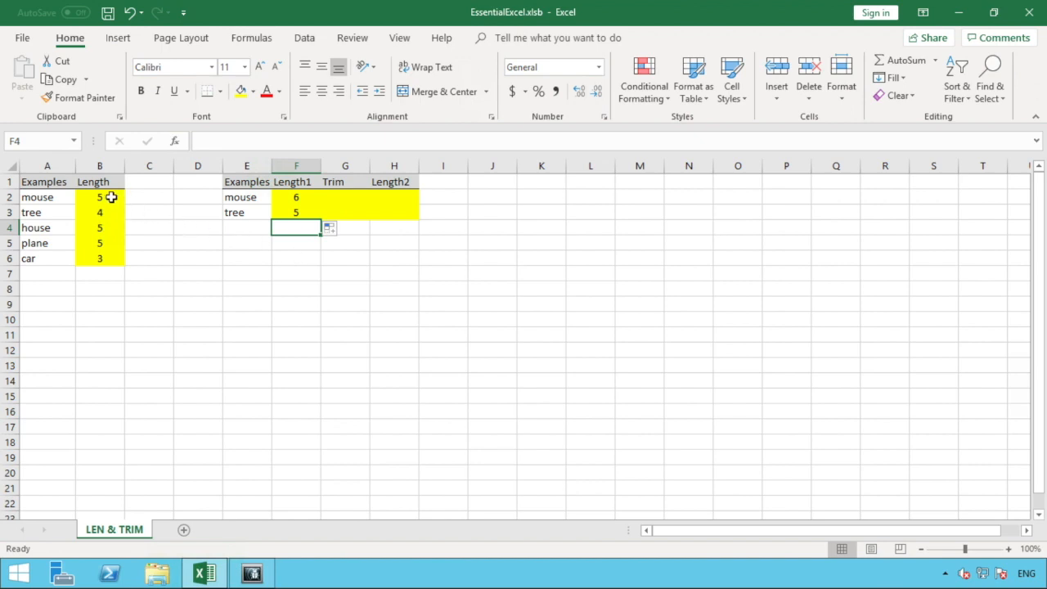
{"action": "mouse_move", "coordinate": [307, 200]}
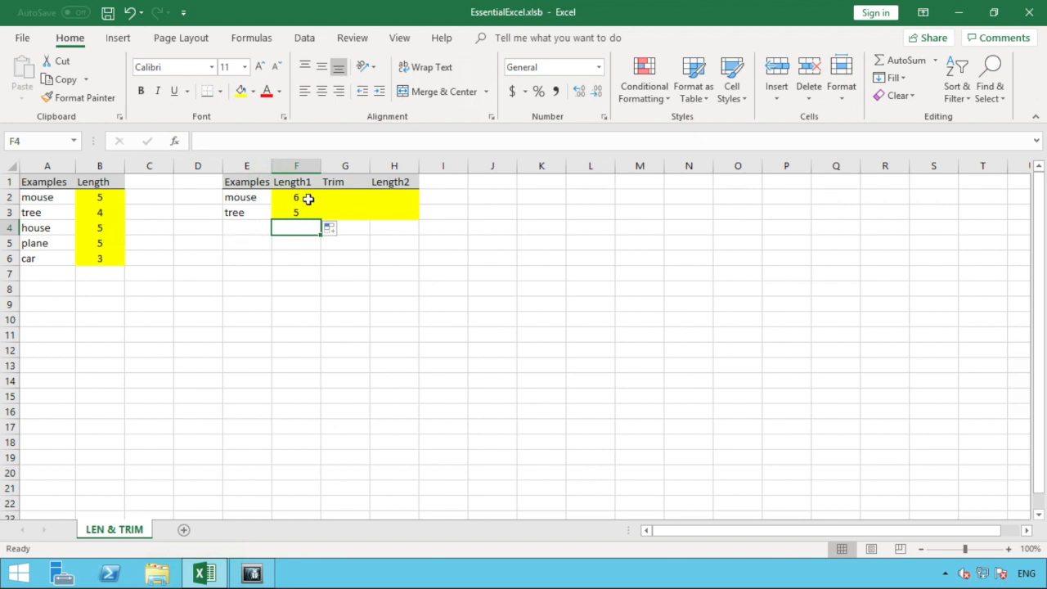
{"action": "mouse_move", "coordinate": [347, 199]}
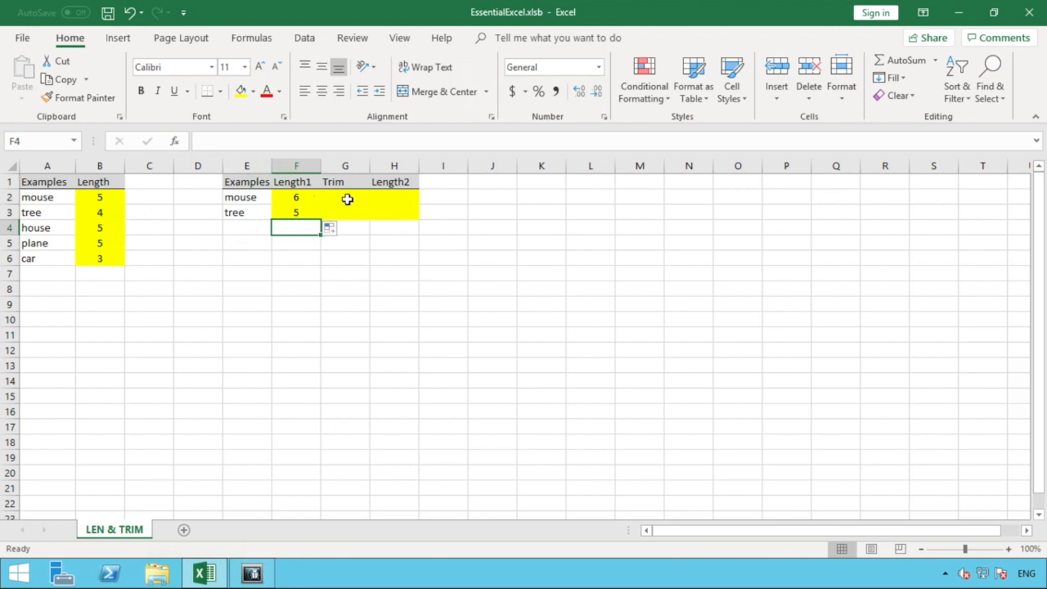
- Enter =TRIM(E2) in G2 and fill it down to G3 for 'mouse' and 'tree'
{"action": "left_click", "coordinate": [345, 197]}
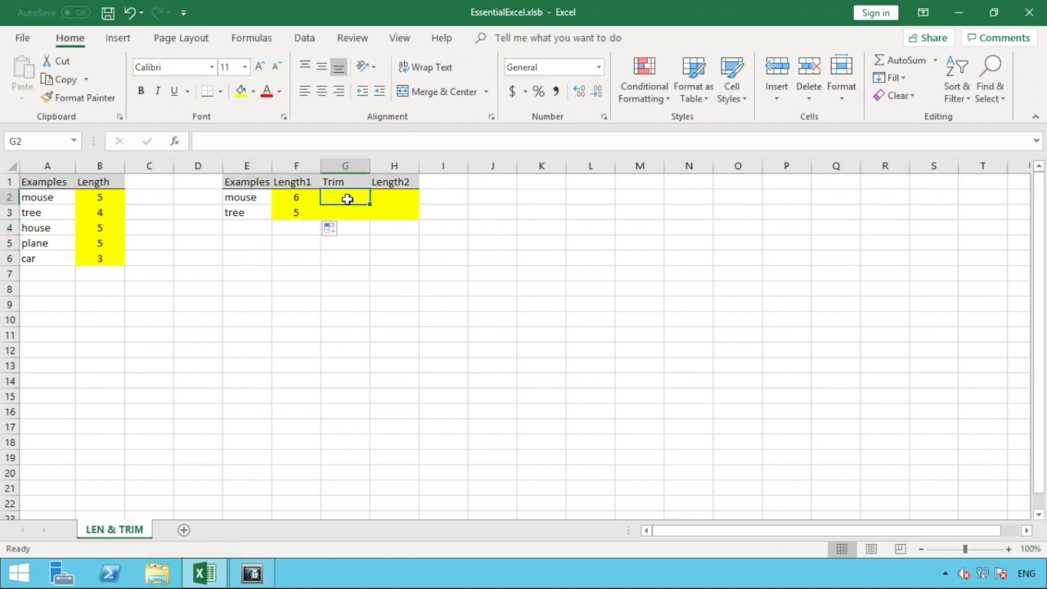
{"action": "type", "text": "="}
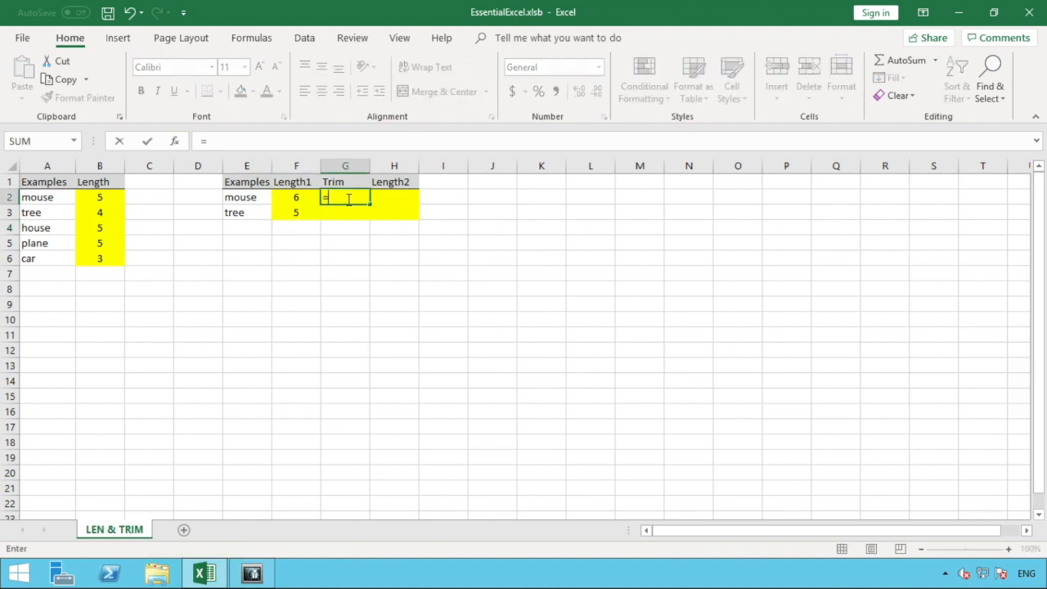
{"action": "type", "text": "T"}
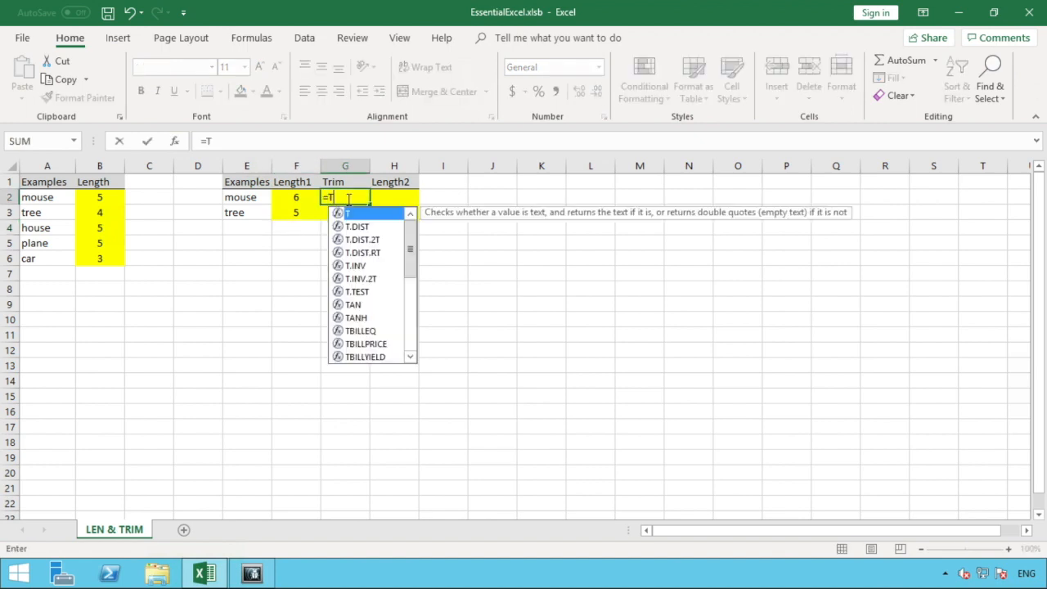
{"action": "type", "text": "RIM"}
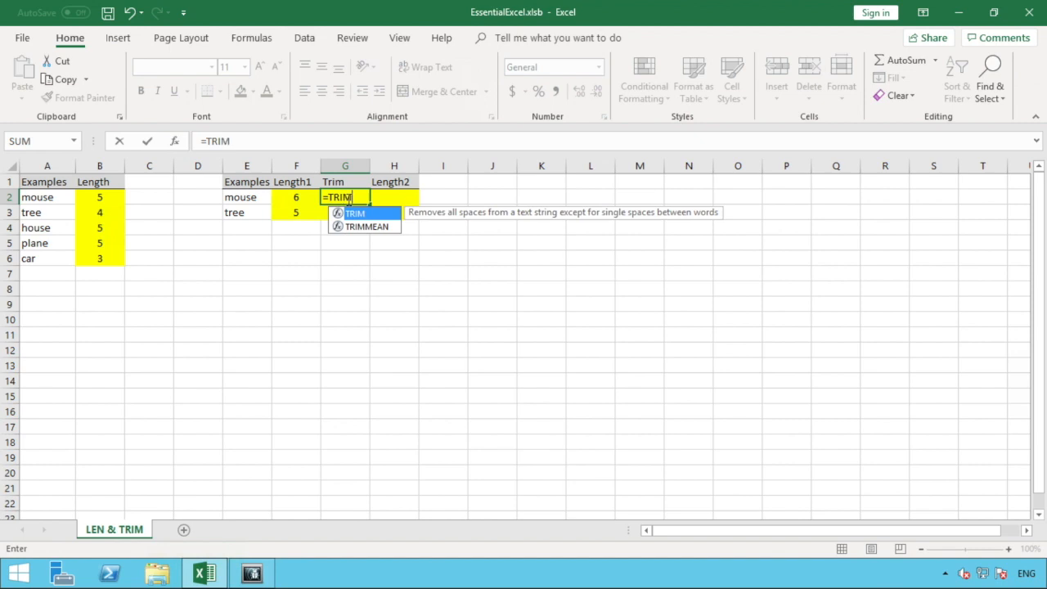
{"action": "type", "text": "("}
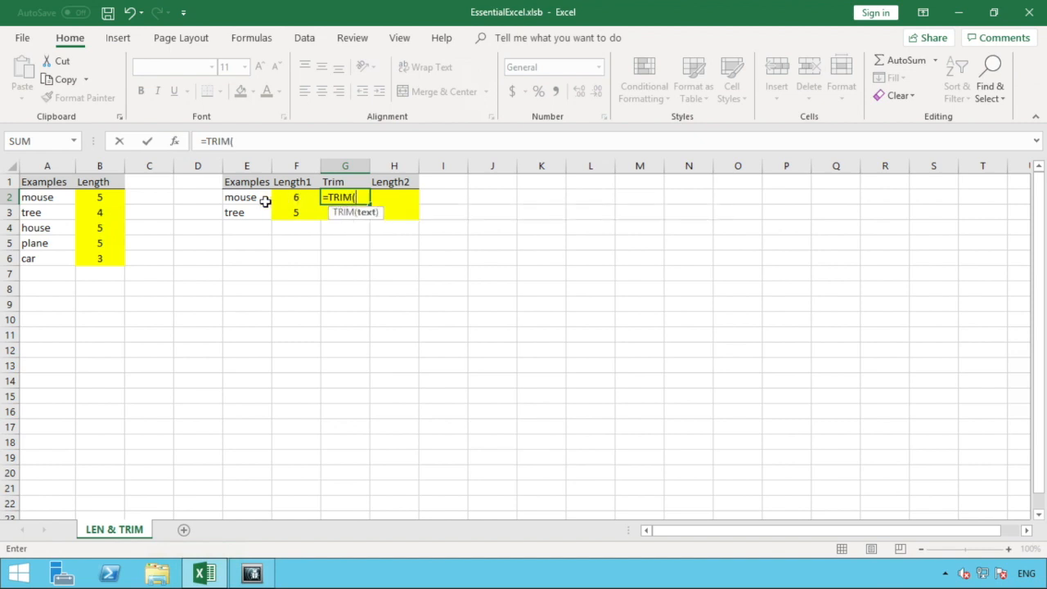
{"action": "left_click", "coordinate": [246, 197]}
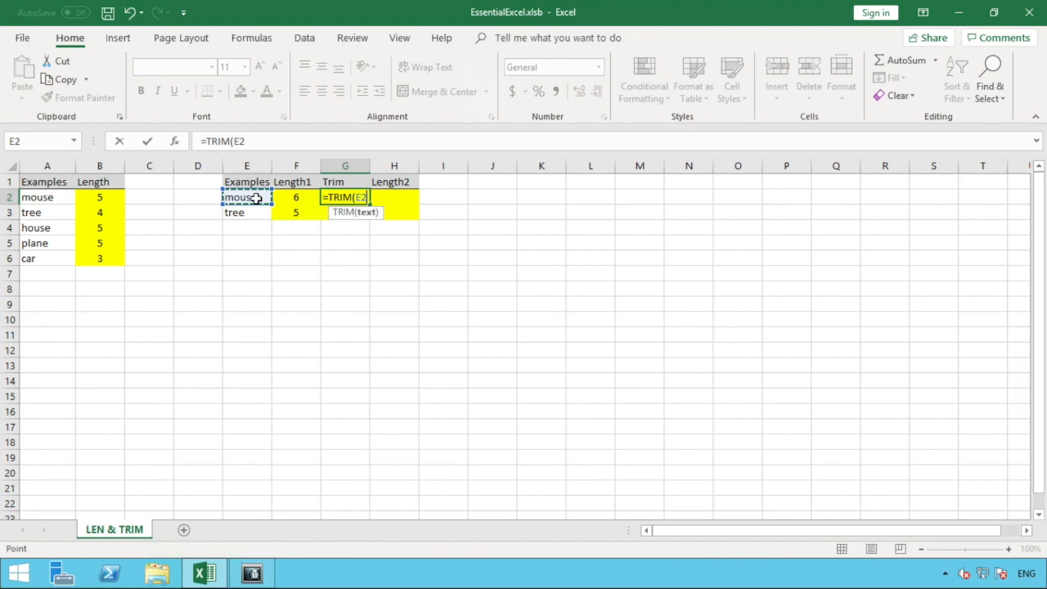
{"action": "key", "text": "Enter"}
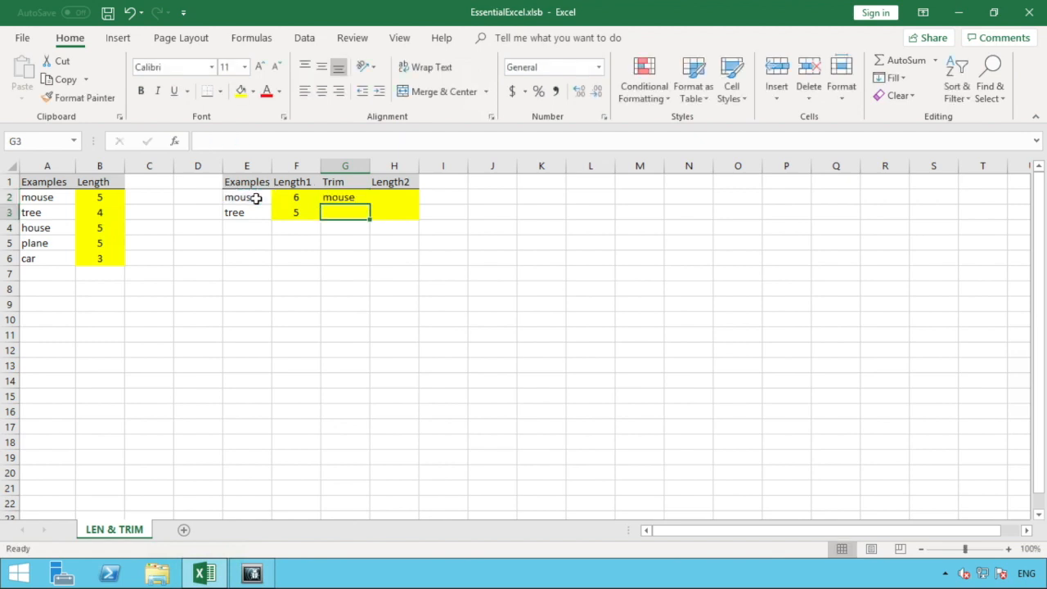
{"action": "mouse_move", "coordinate": [362, 196]}
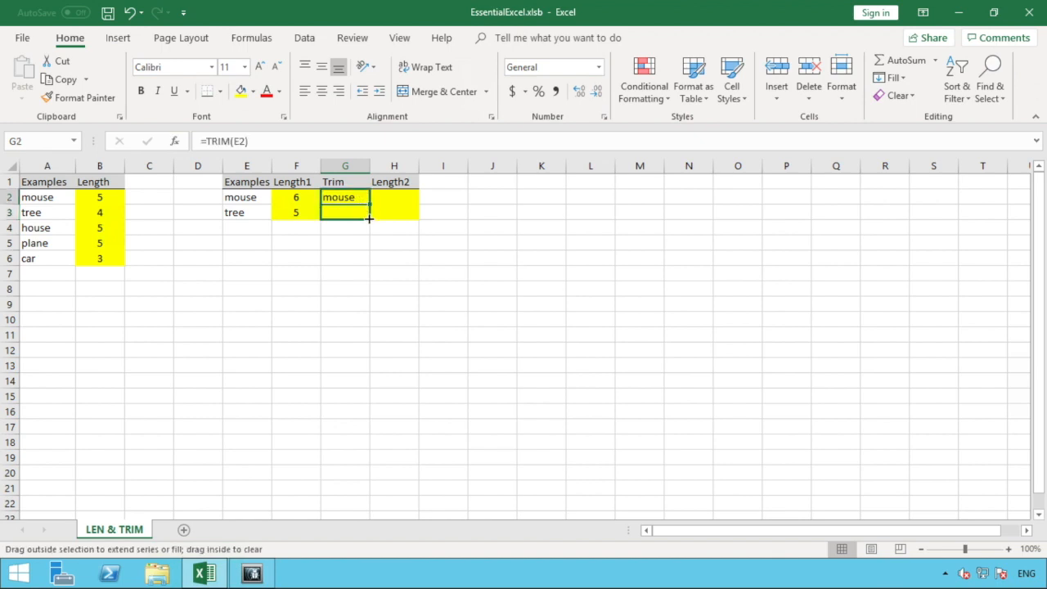
{"action": "left_click_drag", "start_coordinate": [369, 203], "coordinate": [369, 218]}
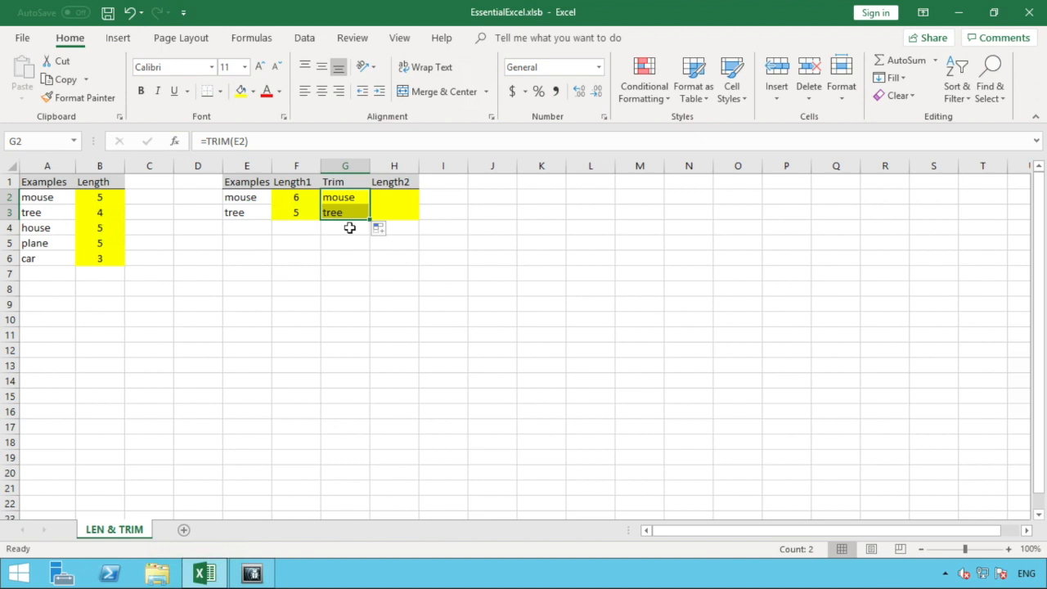
{"action": "left_click", "coordinate": [344, 228]}
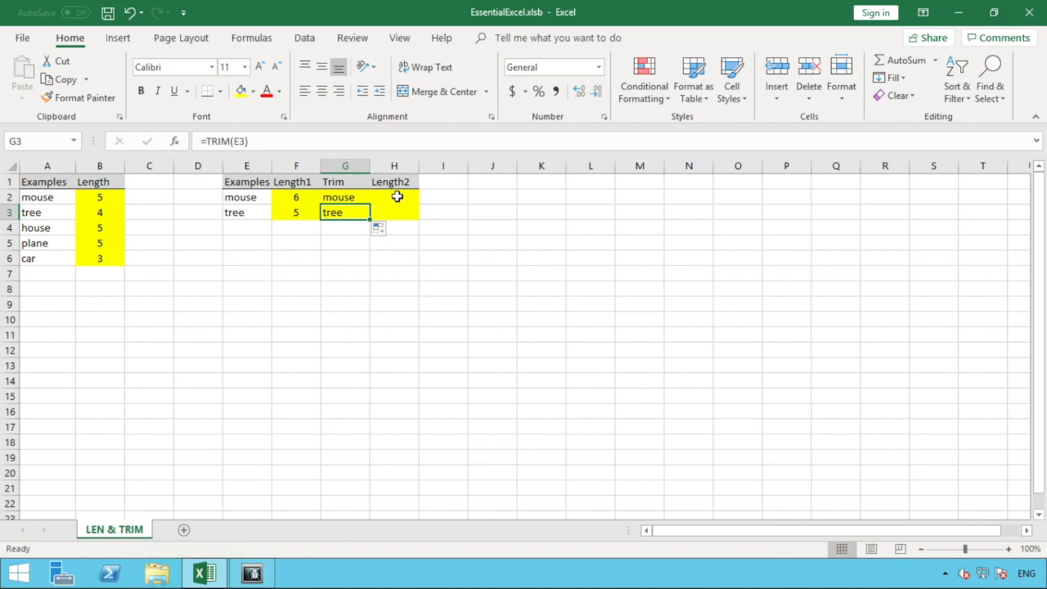
- Enter =LEN(G2) in H2 and copy it to H3, giving 5 and 4
{"action": "left_click", "coordinate": [395, 197]}
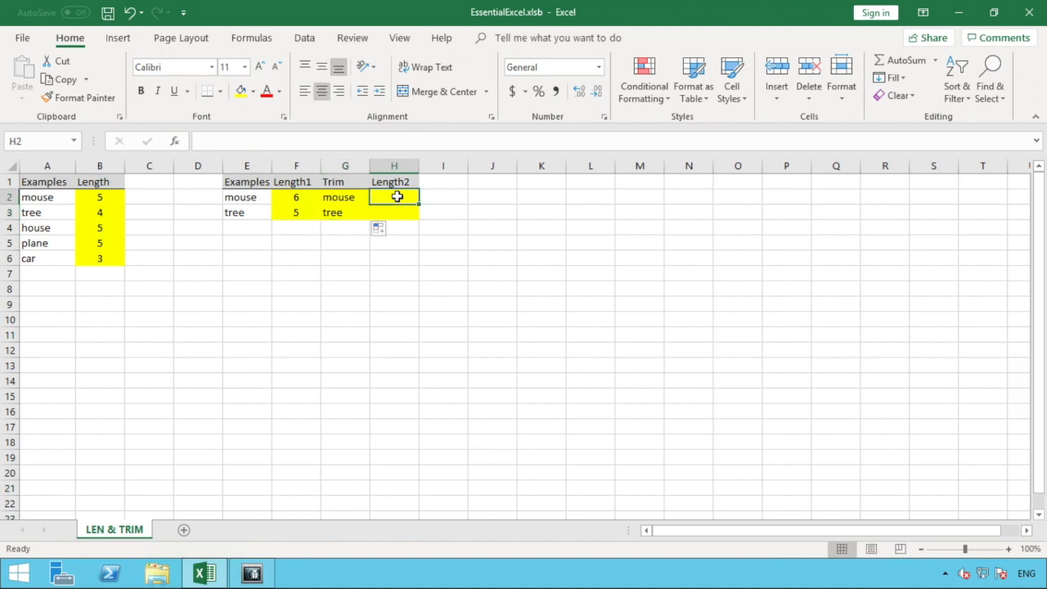
{"action": "type", "text": "=len"}
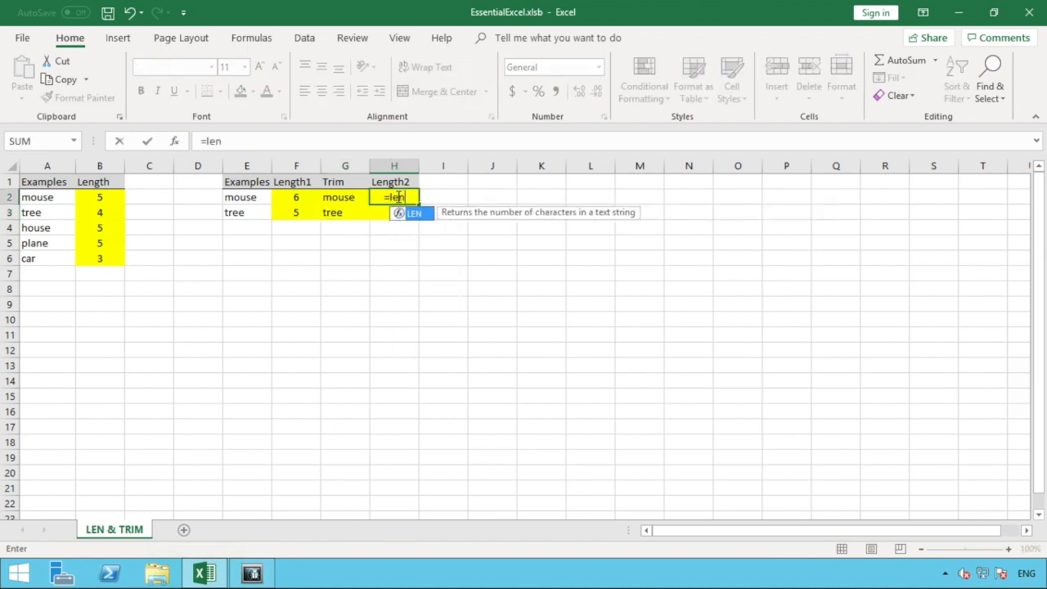
{"action": "type", "text": "("}
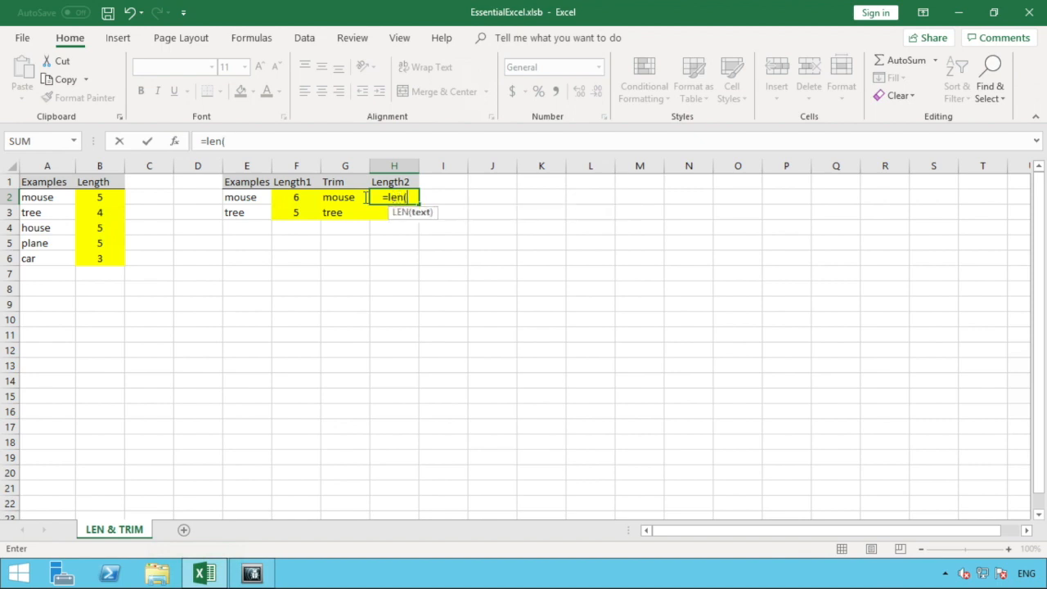
{"action": "left_click", "coordinate": [344, 197]}
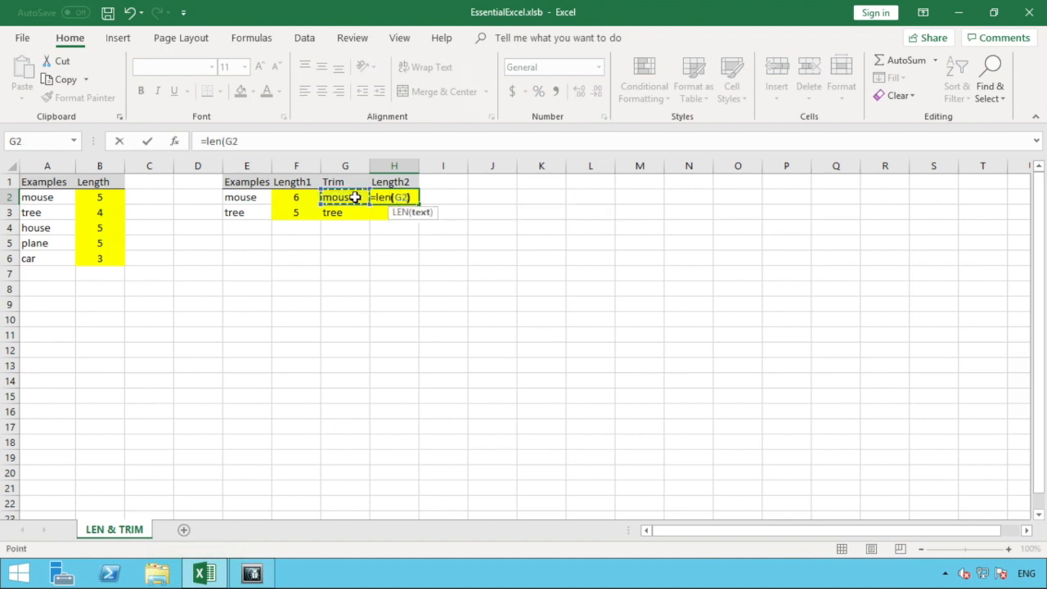
{"action": "key", "text": "Enter"}
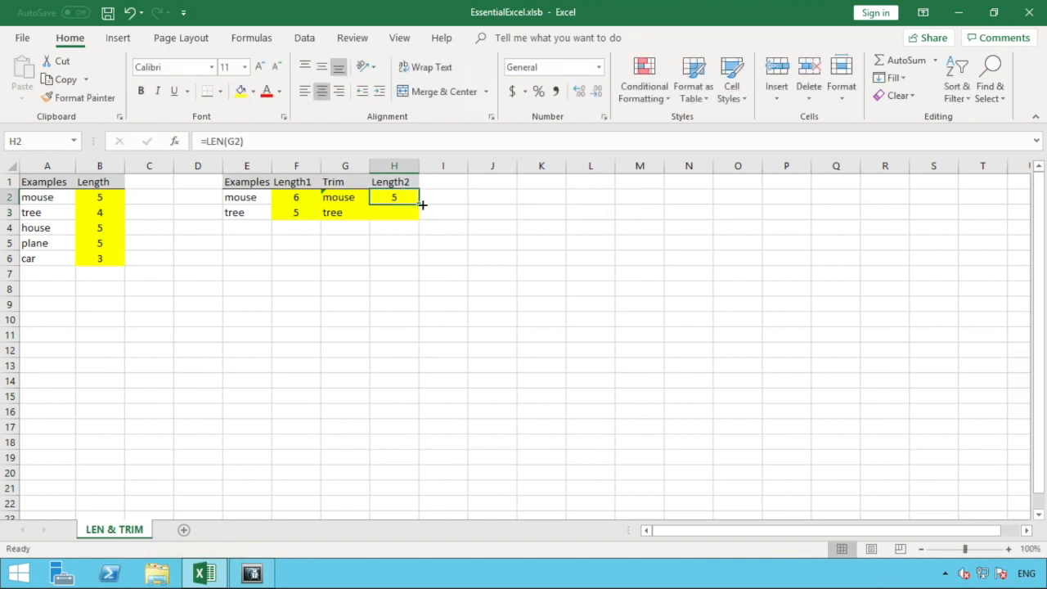
{"action": "left_click_drag", "start_coordinate": [417, 203], "coordinate": [394, 212]}
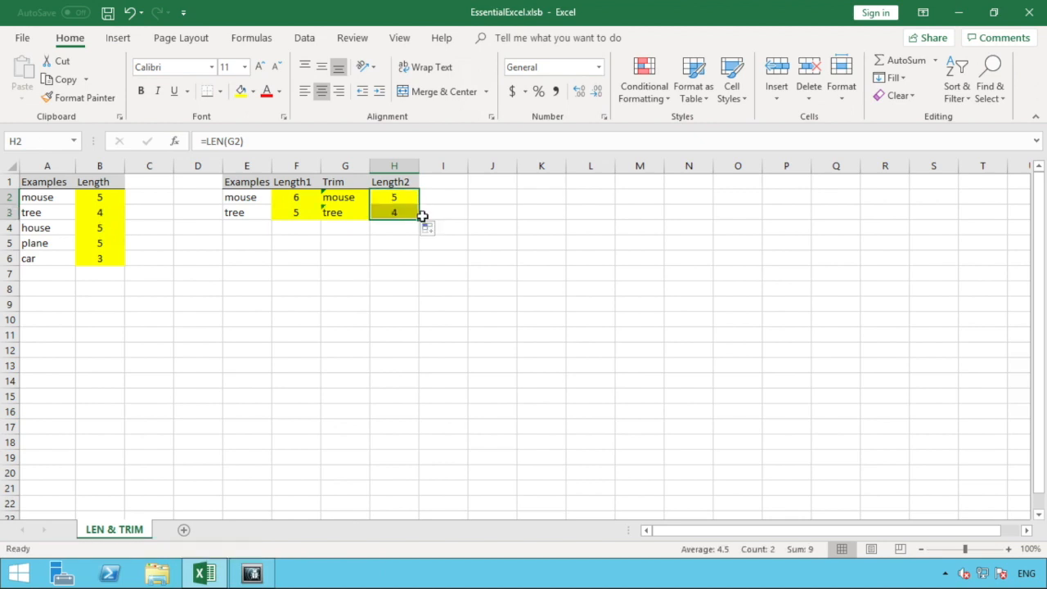
{"action": "left_click", "coordinate": [442, 257]}
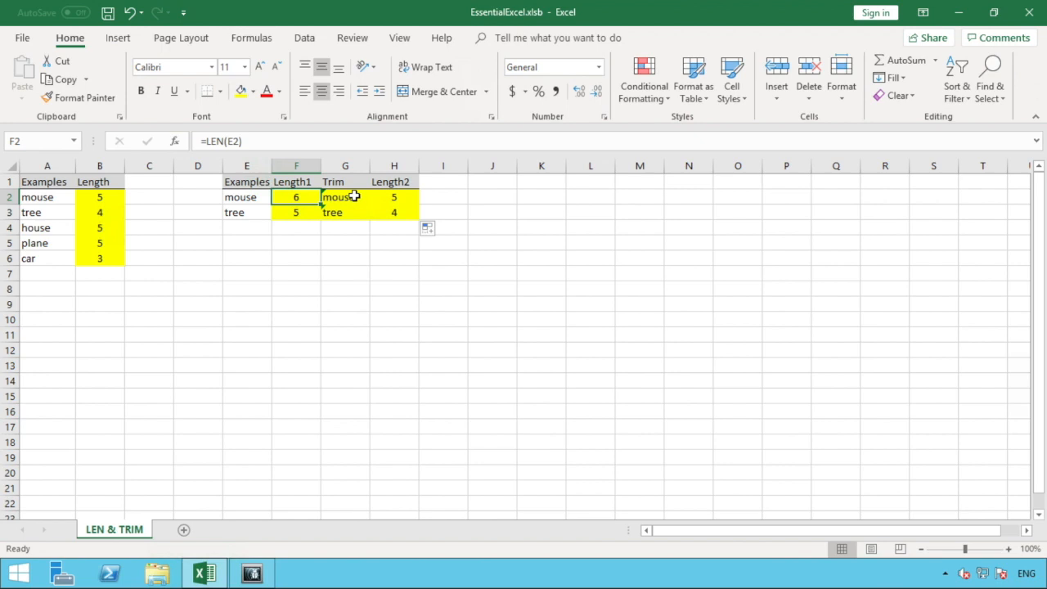
{"action": "left_click", "coordinate": [345, 196]}
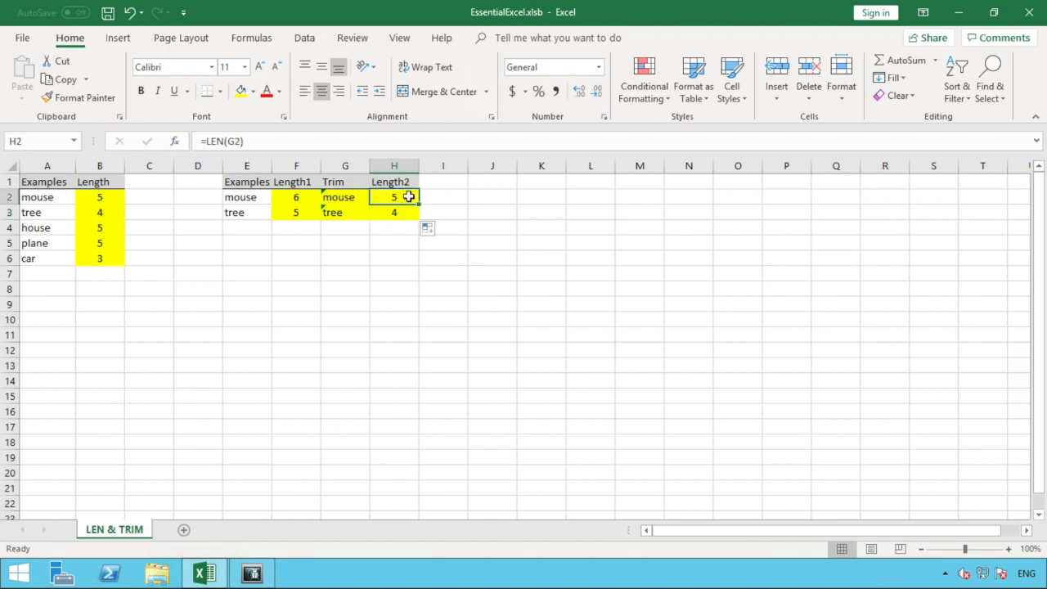
{"action": "mouse_move", "coordinate": [432, 197]}
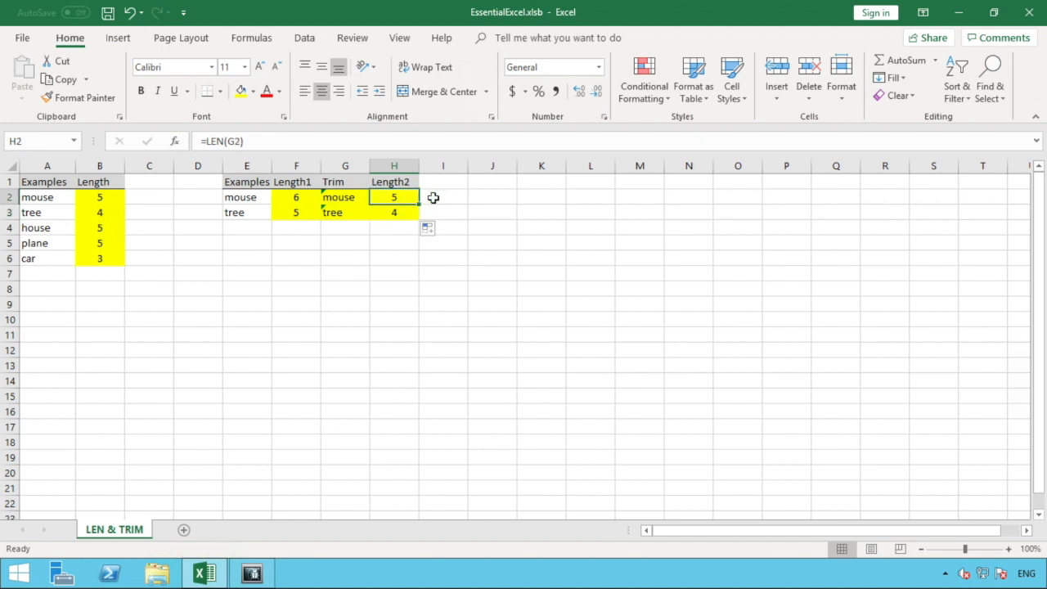